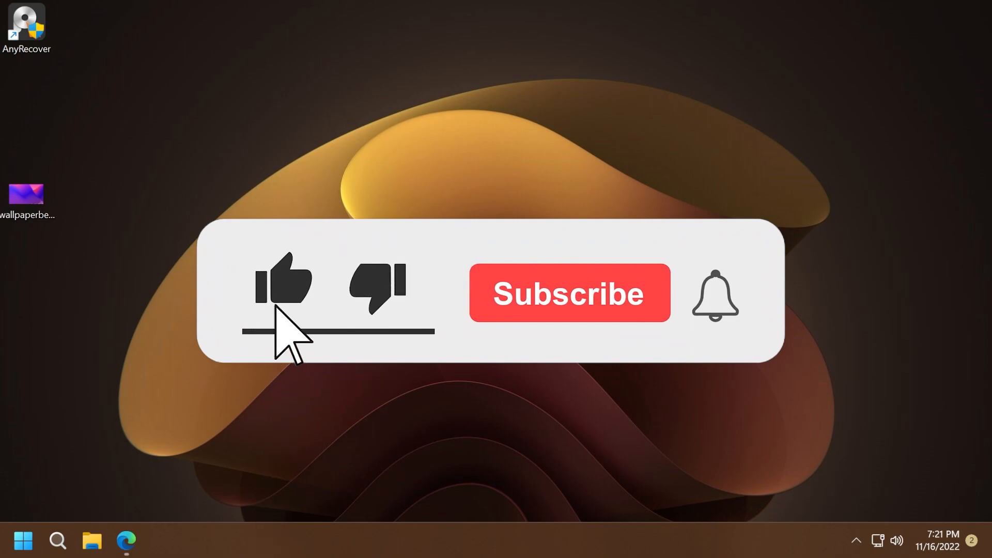
Show the AnyRecover for Windows data recovery page and scroll to its compatibility details.
left_click(569, 293)
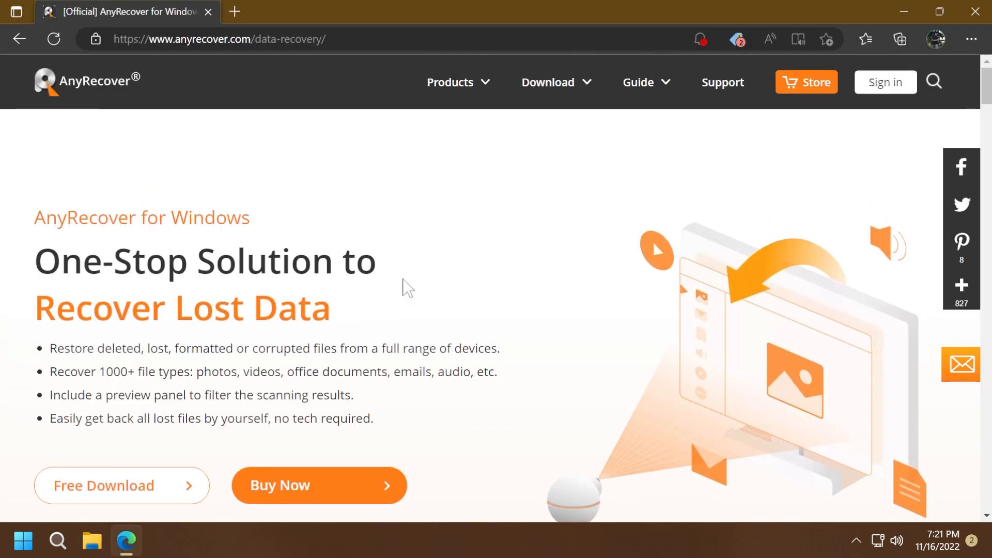
mouse_move(357, 262)
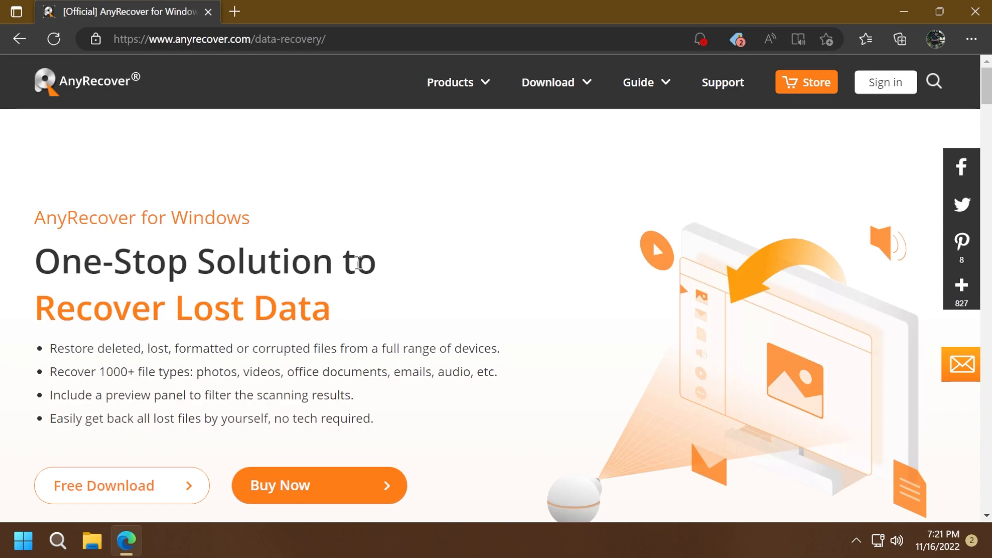
scroll("down", 3)
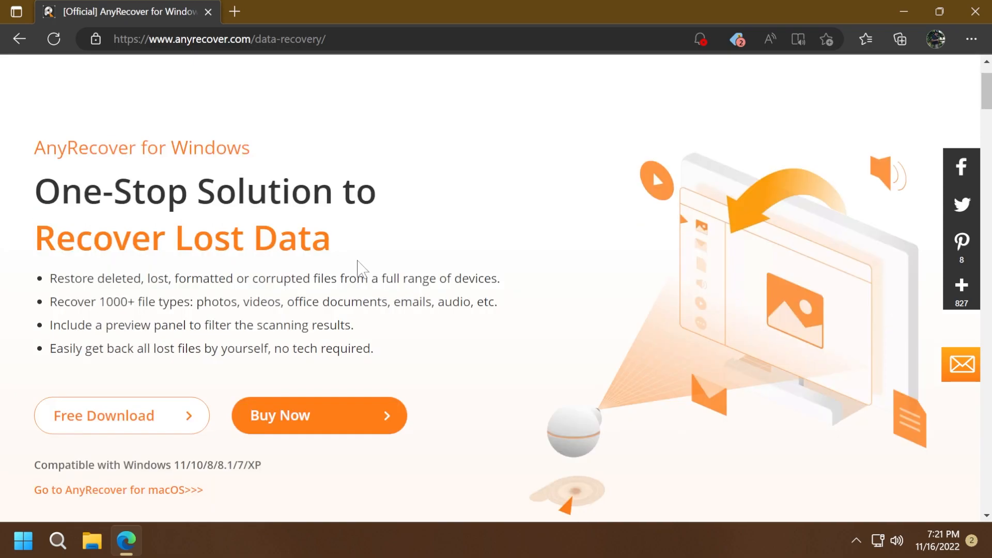
mouse_move(365, 261)
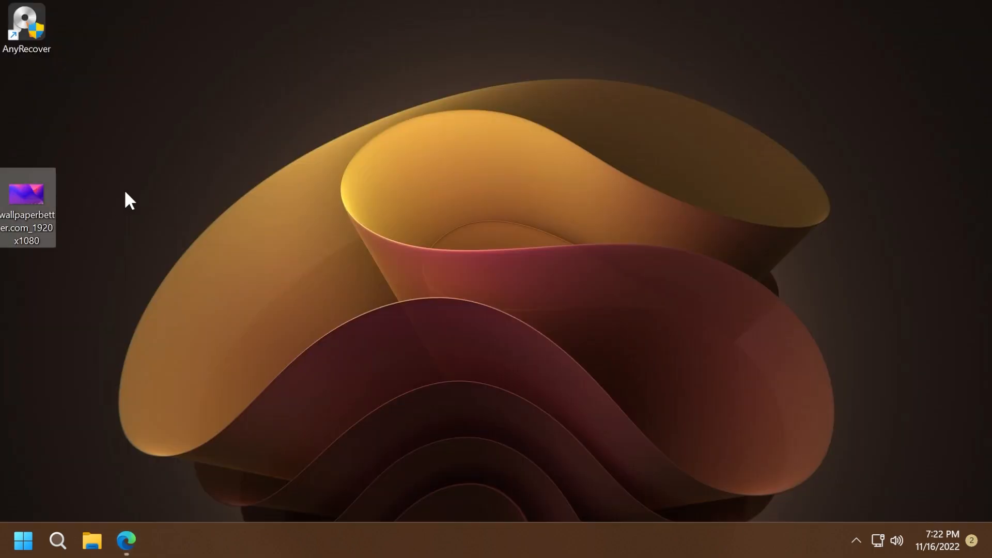
mouse_move(128, 185)
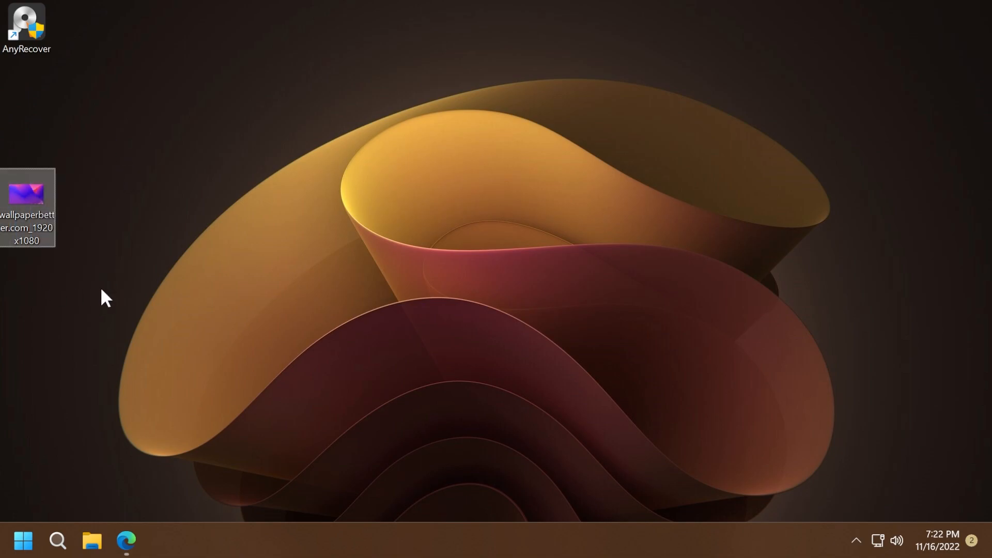
Permanently delete the wallpaperbetter 1920x1080 JPG from the desktop and launch AnyRecover.
key("Delete")
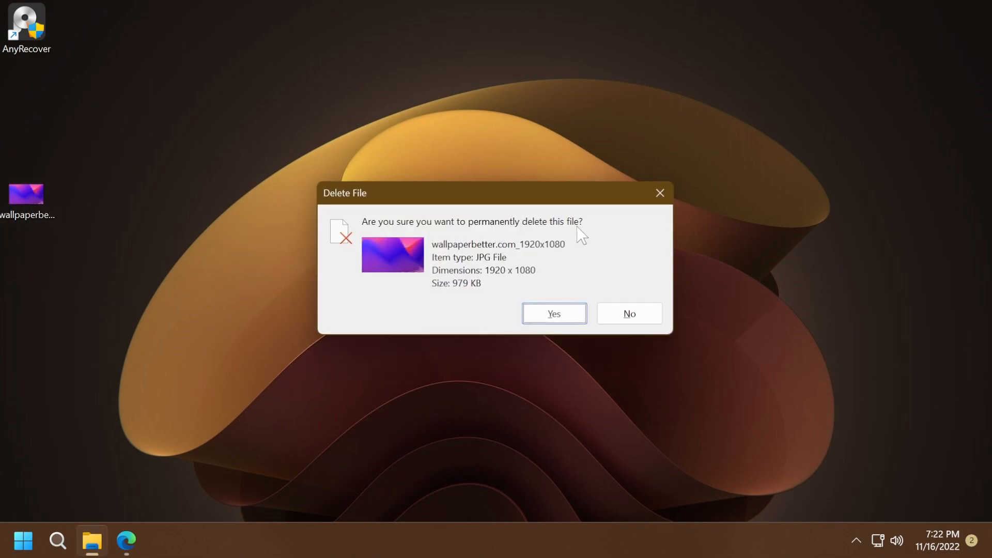
left_click(552, 313)
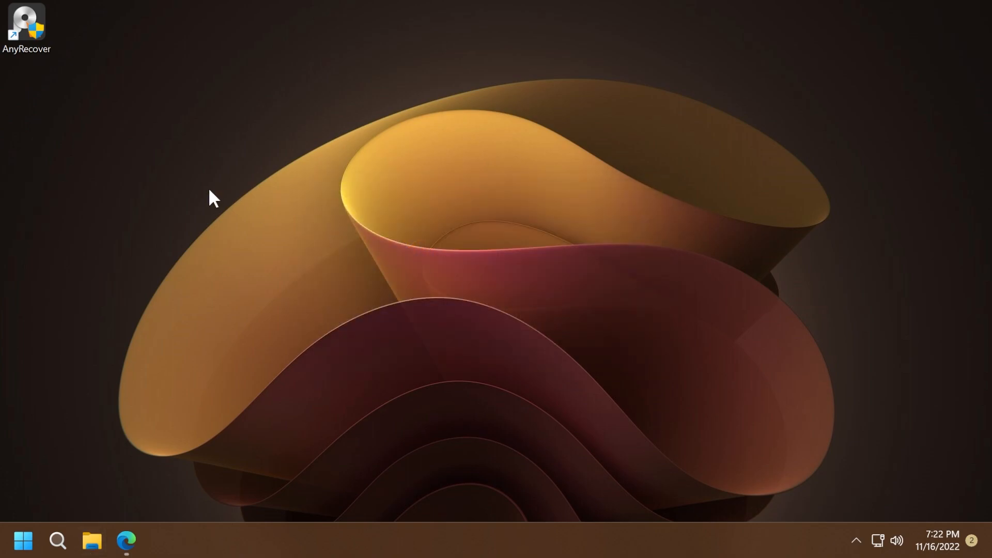
double_click(25, 23)
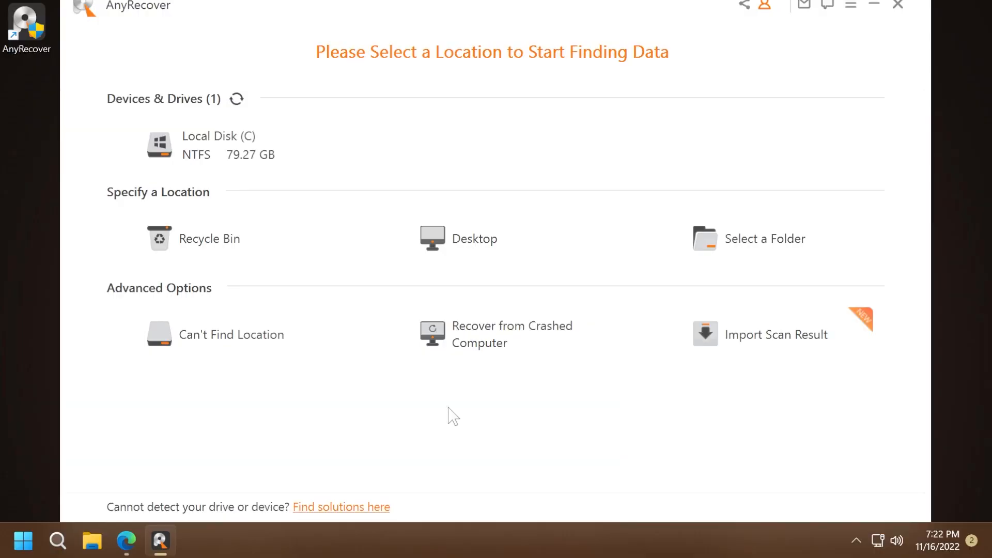
mouse_move(555, 71)
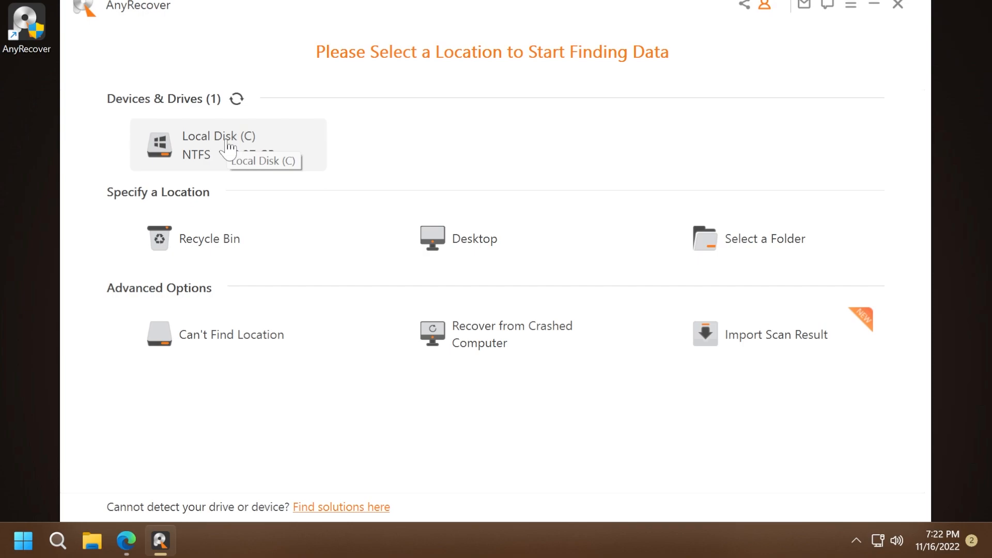
mouse_move(156, 210)
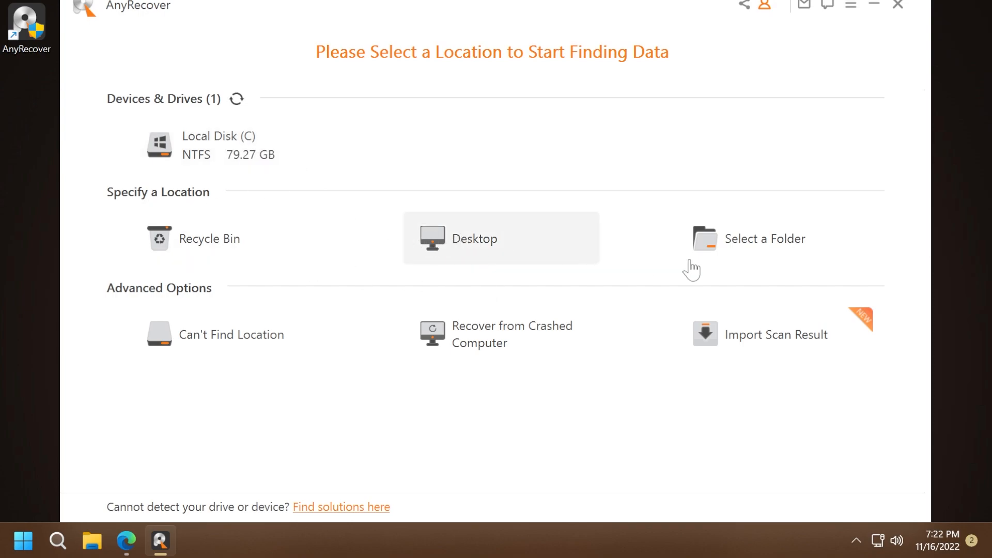
mouse_move(633, 404)
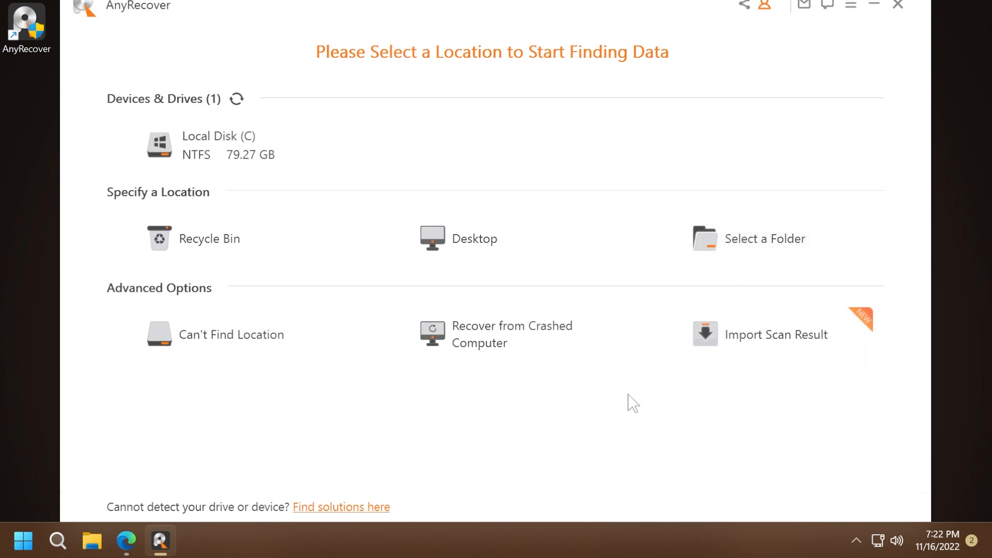
mouse_move(257, 345)
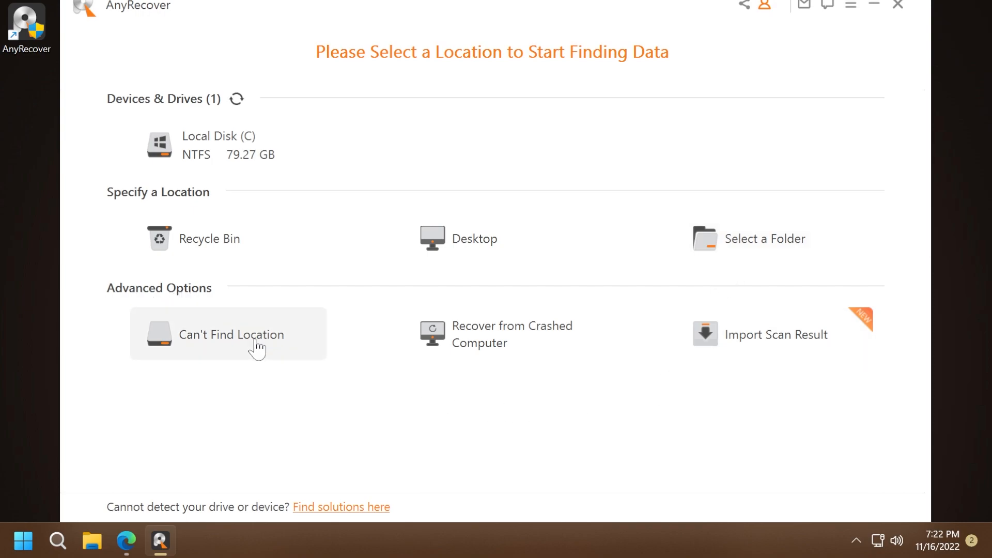
mouse_move(534, 355)
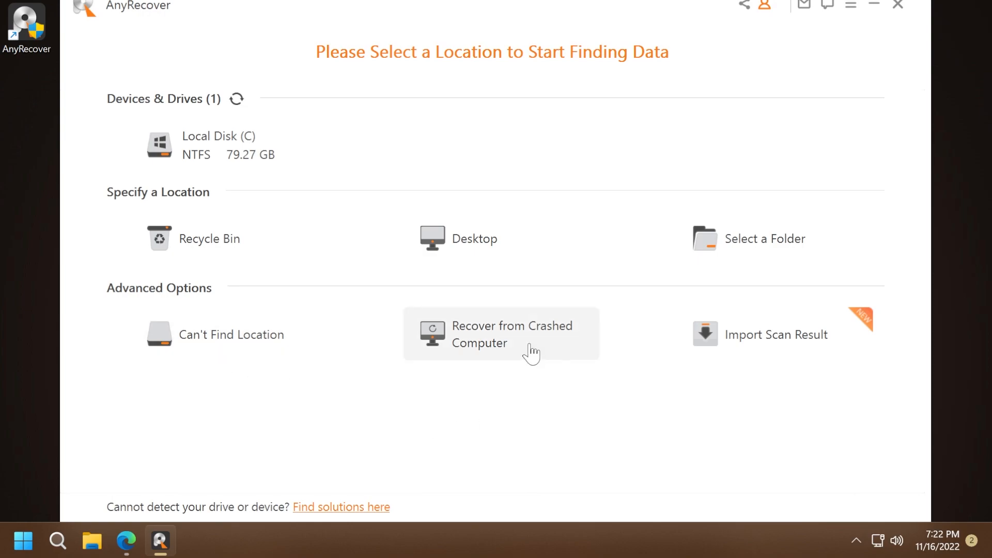
mouse_move(493, 423)
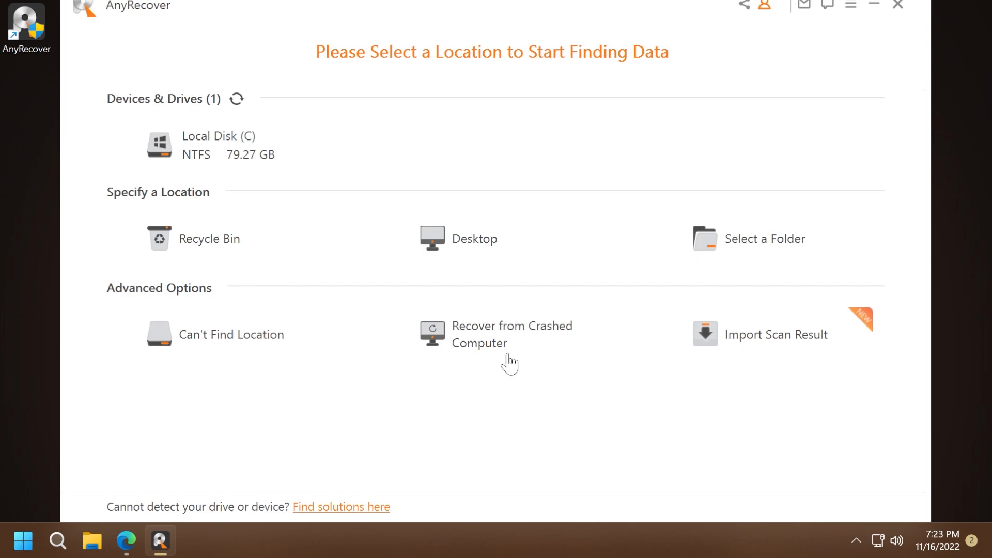
mouse_move(473, 246)
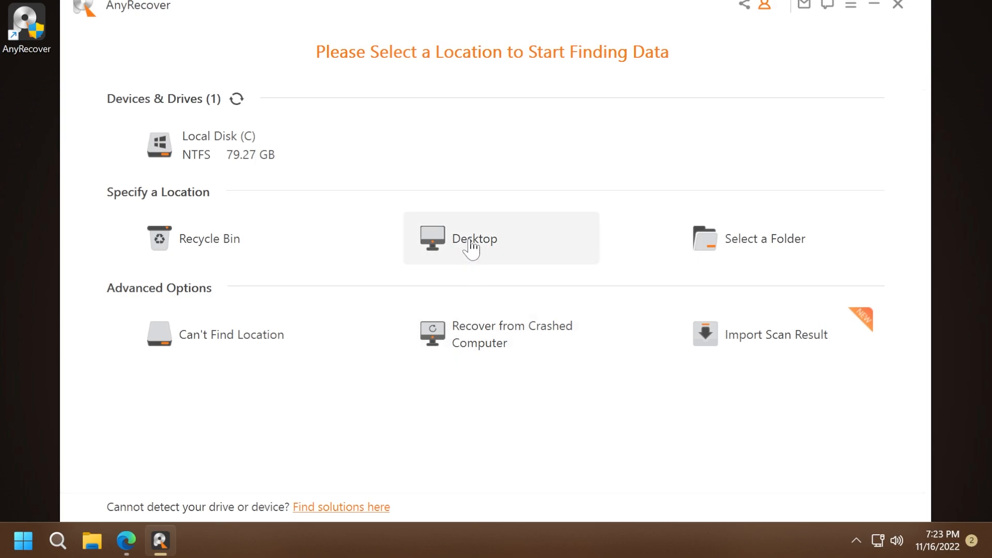
Scan the Desktop location, pause the deep scan, and pick the deleted wallpaper JPG among five found files.
left_click(473, 239)
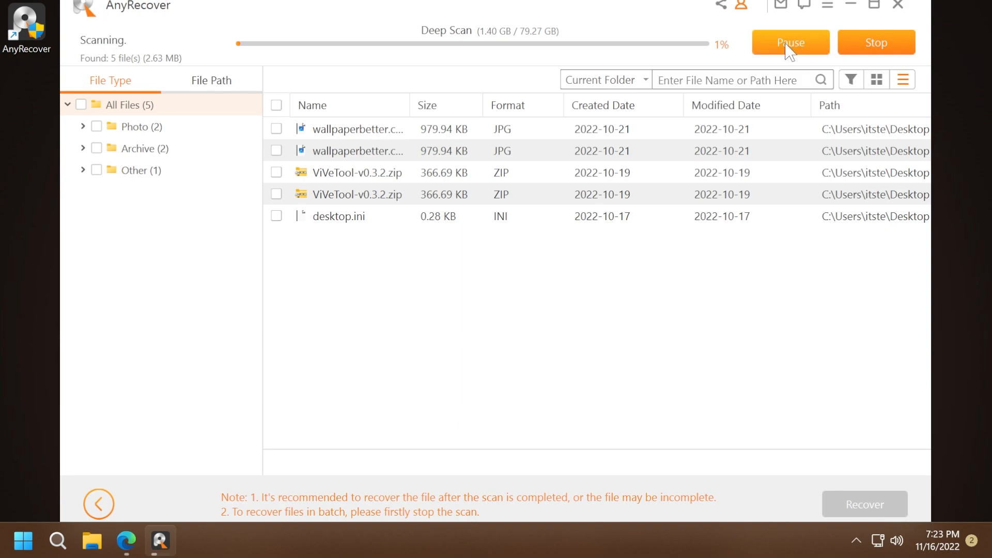
left_click(790, 41)
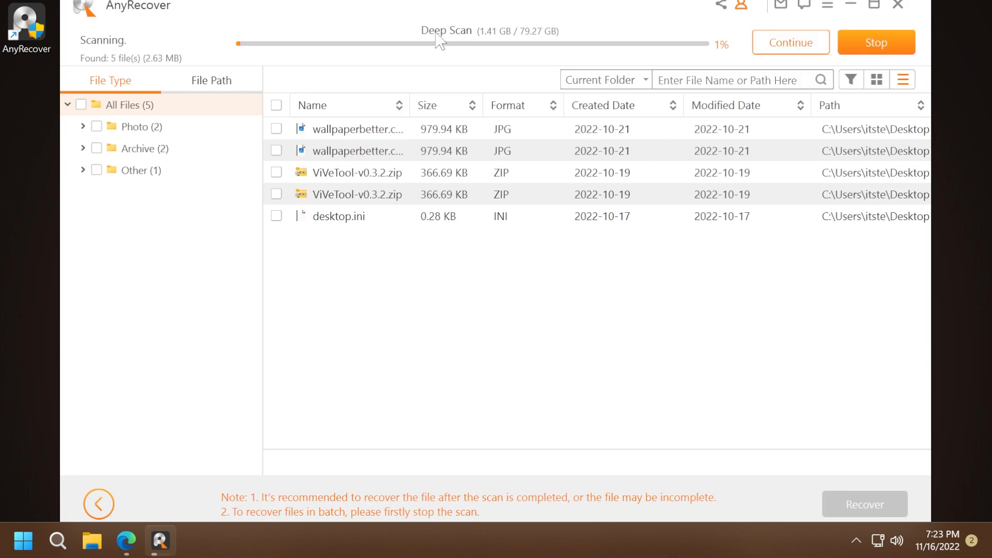
mouse_move(467, 48)
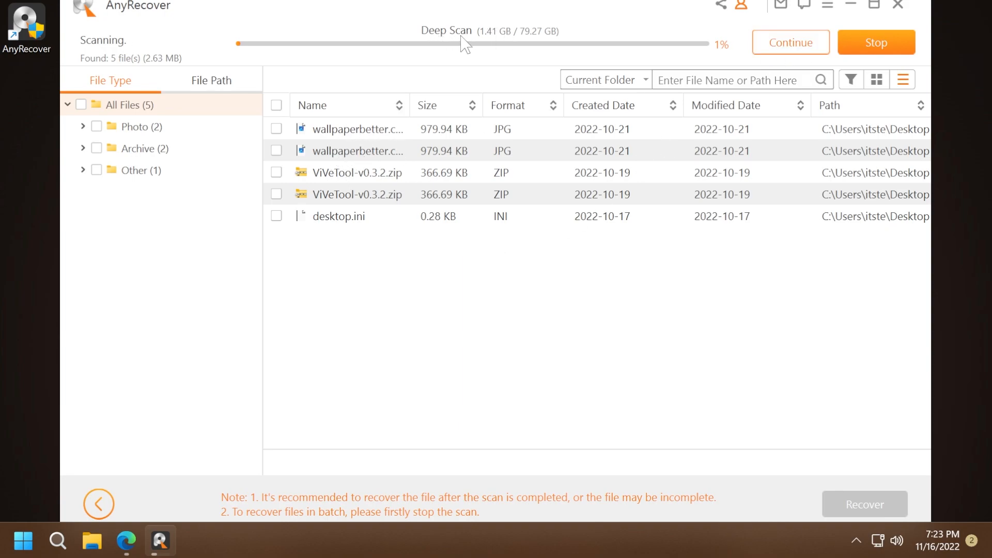
mouse_move(461, 48)
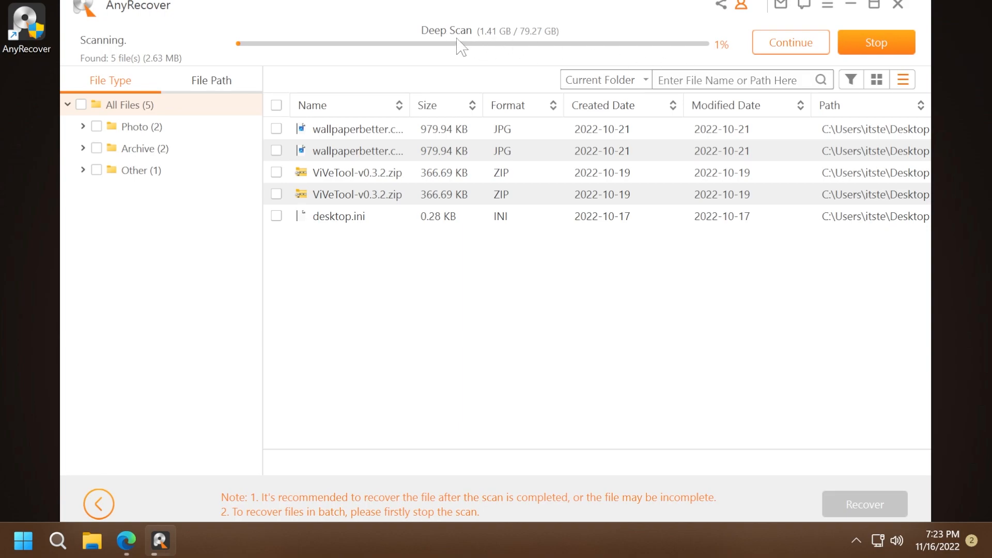
mouse_move(483, 49)
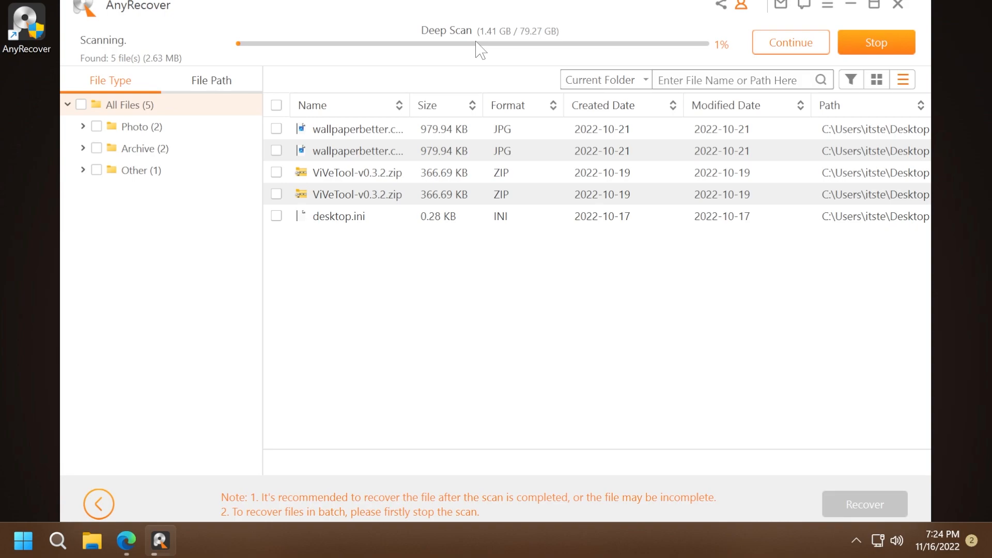
mouse_move(352, 157)
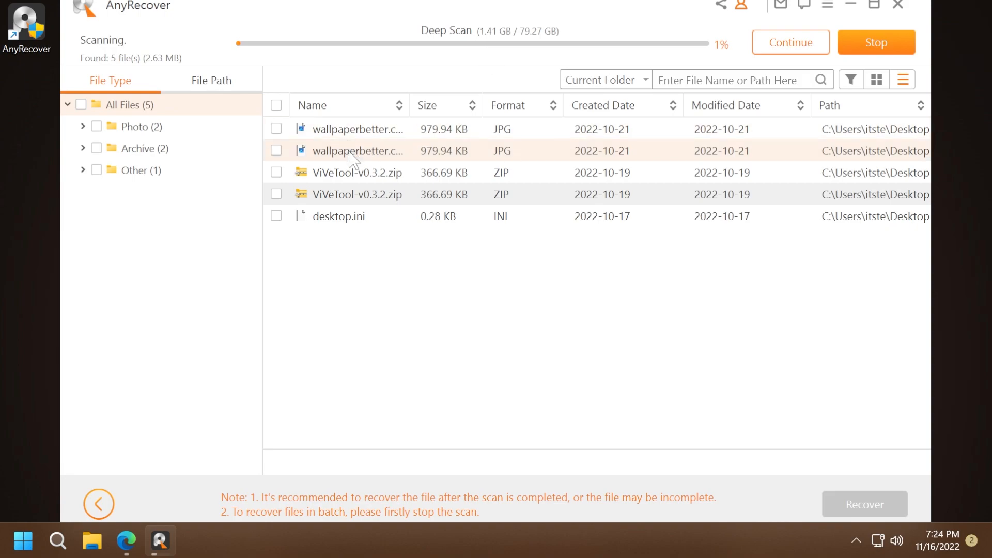
left_click(877, 42)
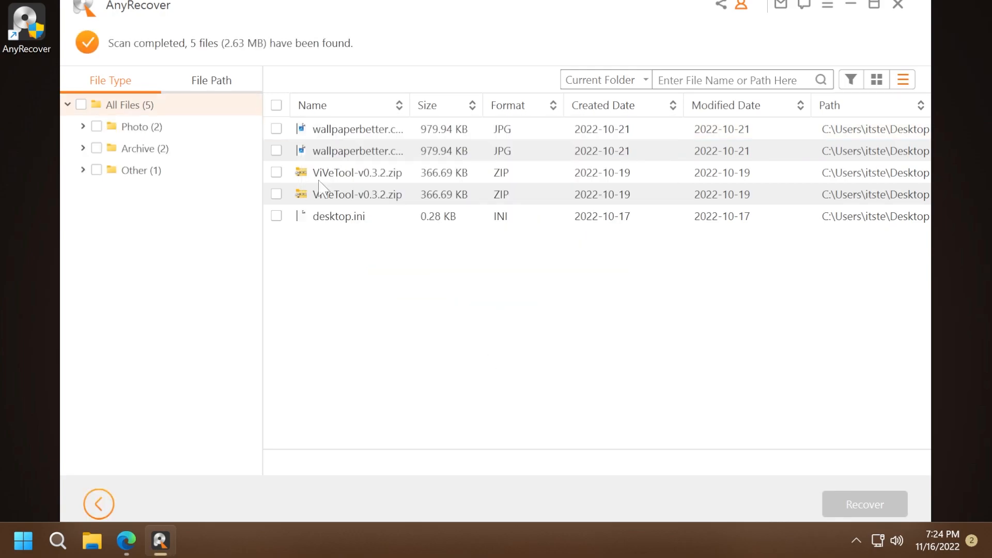
Tick both wallpaperbetter JPGs (1.91 MB) and start their recovery to get the save-location prompt.
left_click(276, 128)
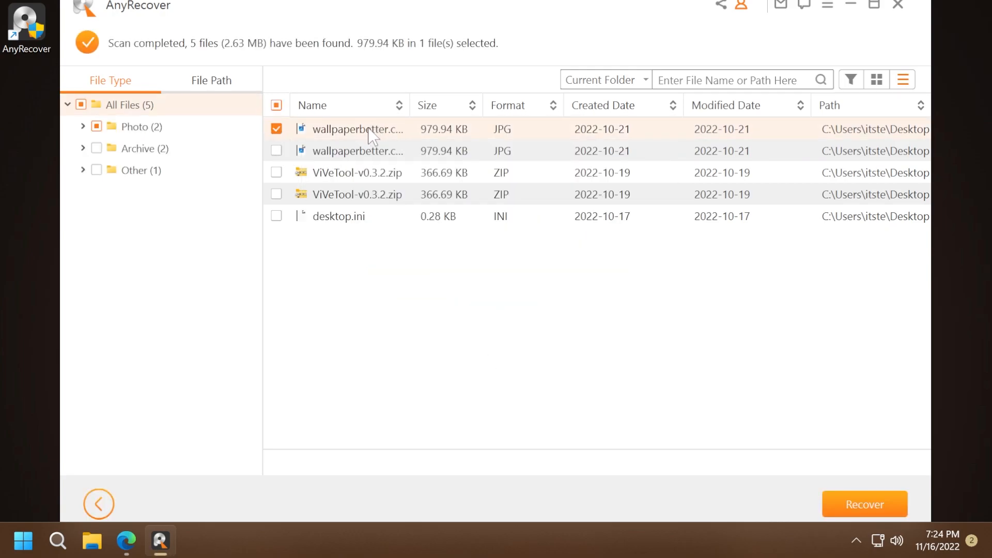
left_click(276, 151)
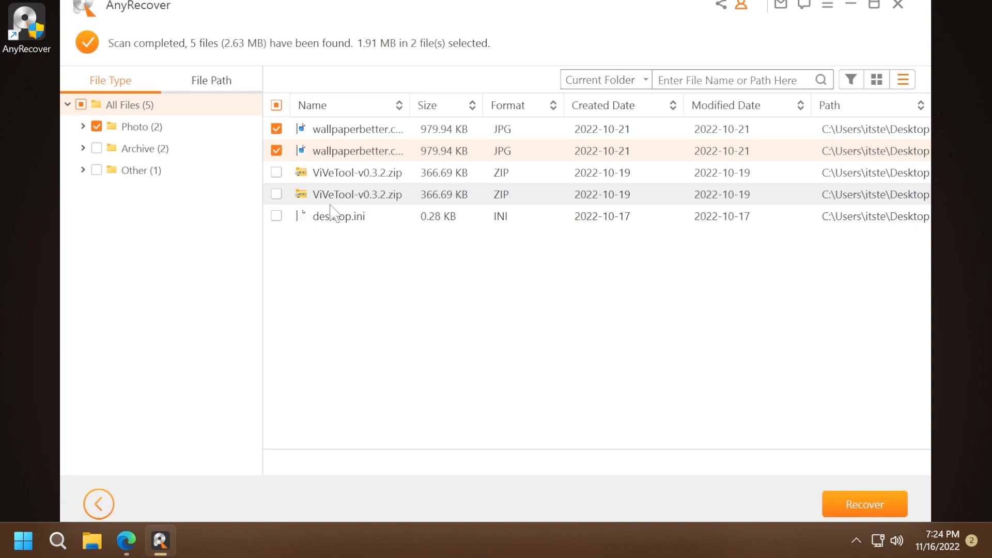
mouse_move(358, 177)
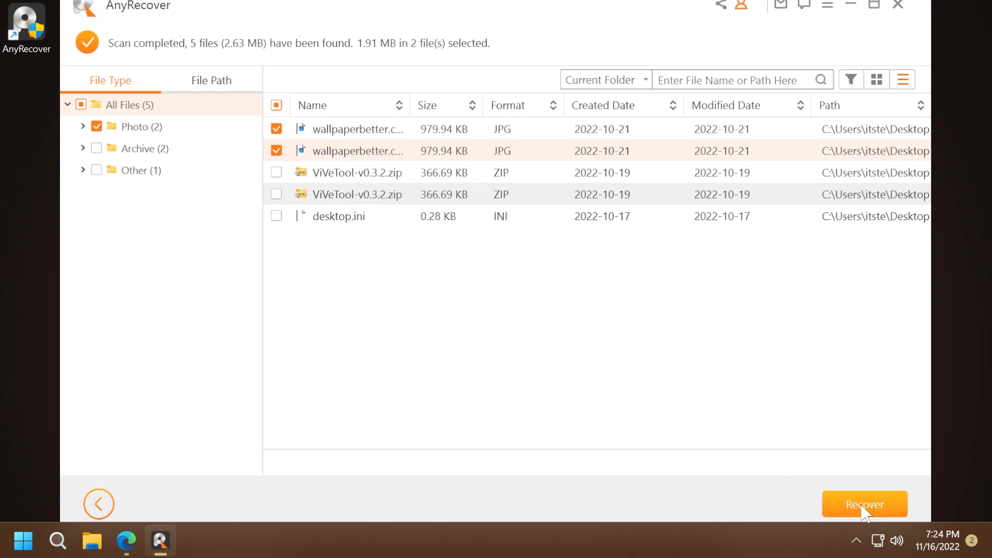
left_click(865, 504)
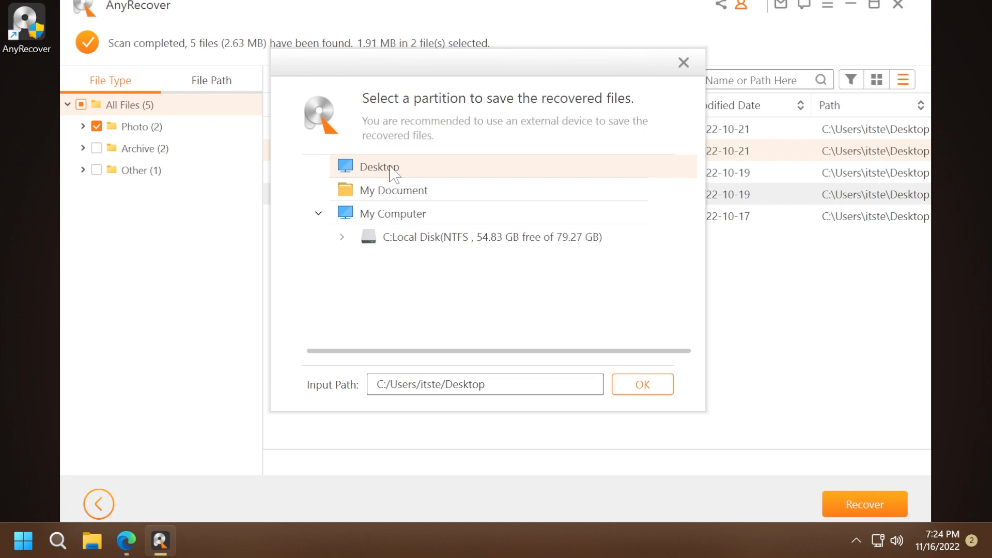
Save the recovered wallpapers to Desktop, accepting the source-partition warning.
left_click(642, 384)
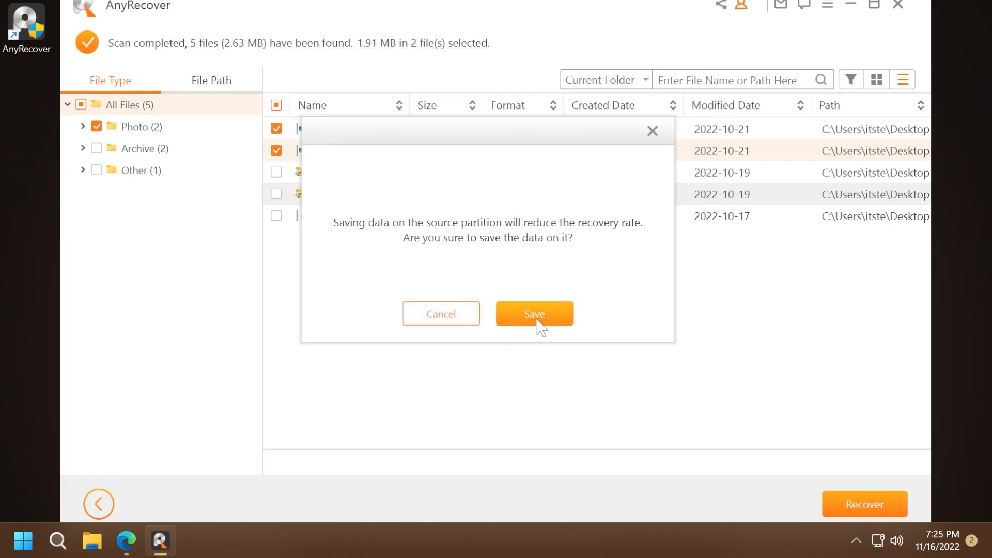
left_click(533, 314)
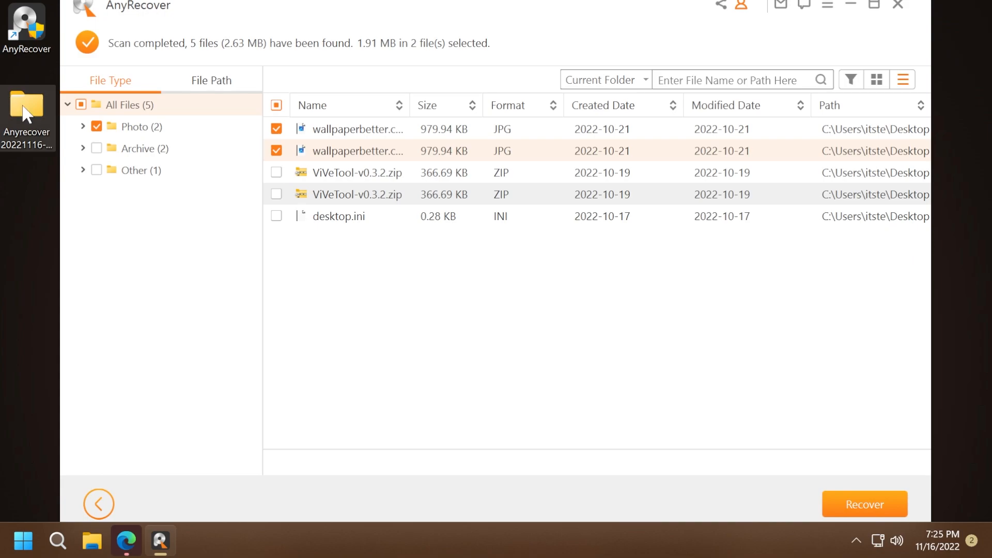
double_click(27, 113)
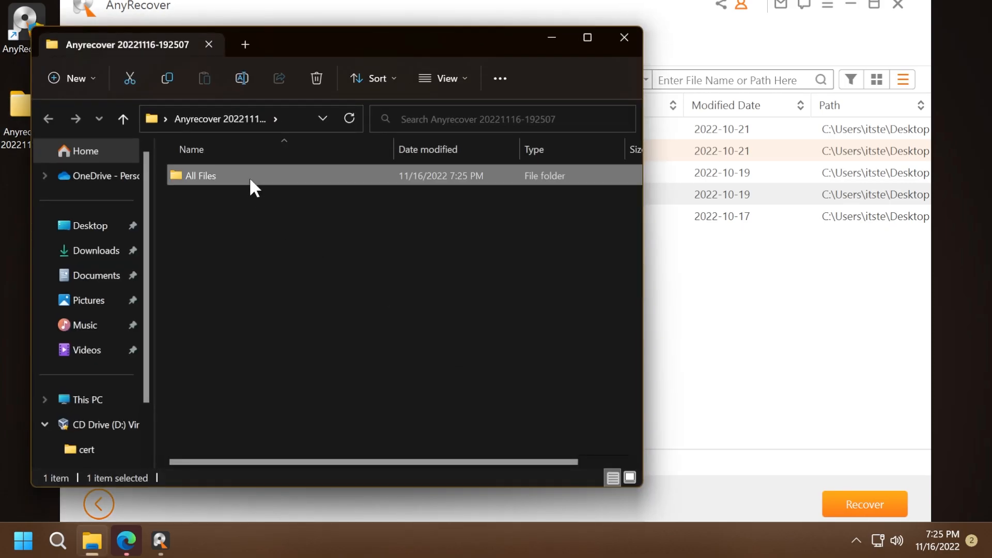
double_click(200, 175)
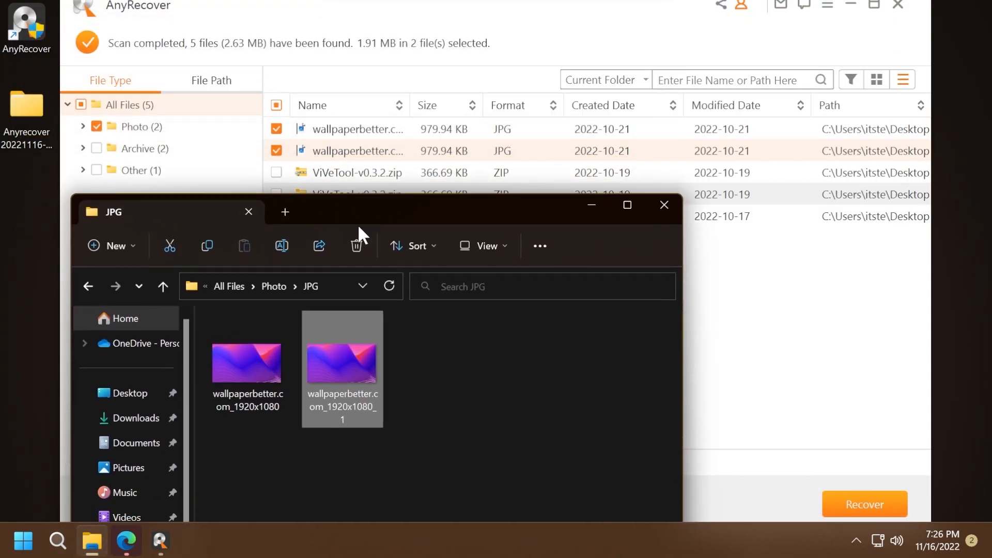
left_click(664, 205)
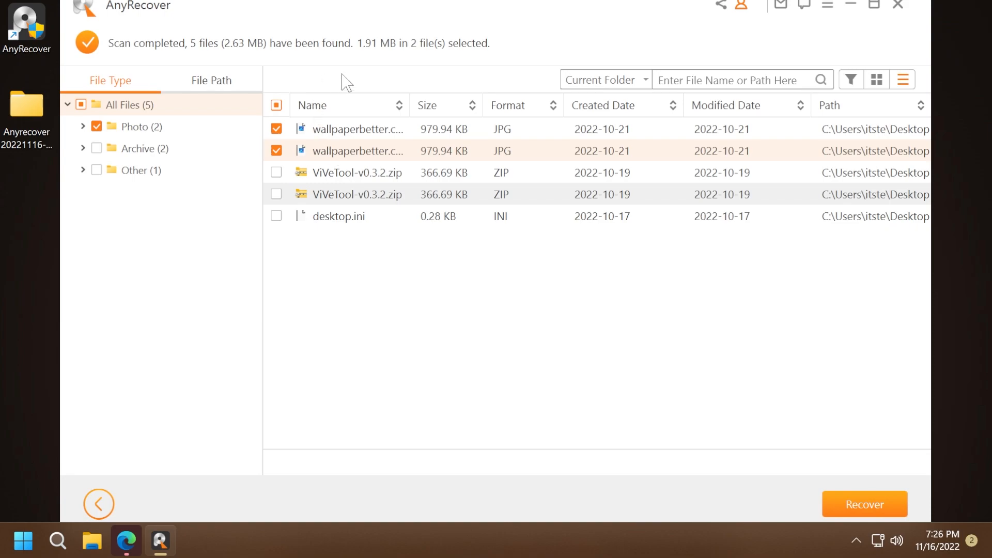
mouse_move(476, 347)
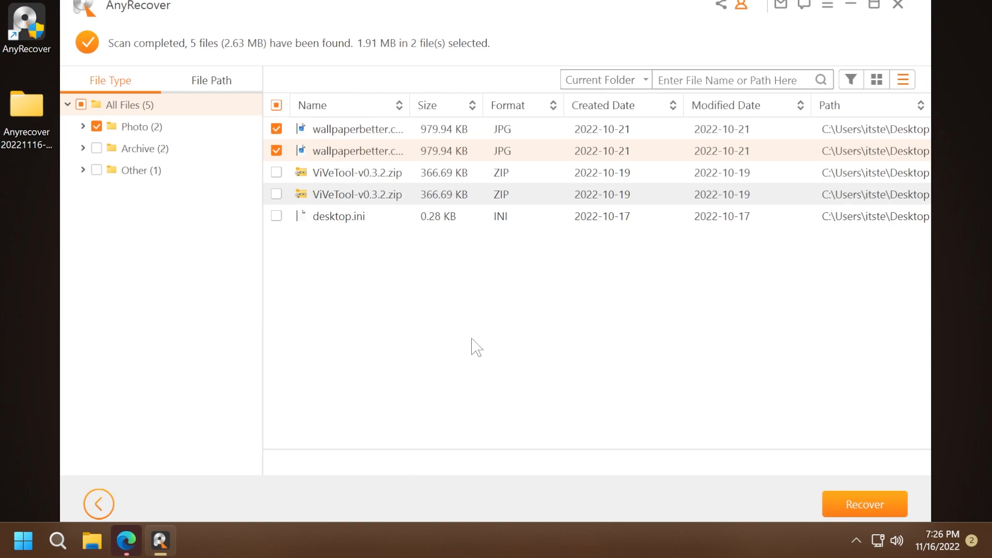
mouse_move(488, 269)
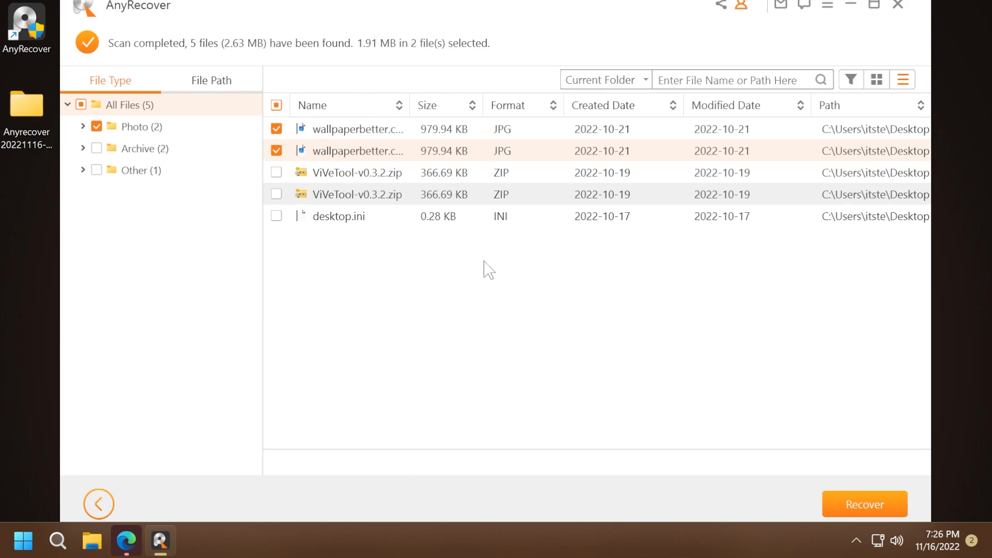
mouse_move(471, 113)
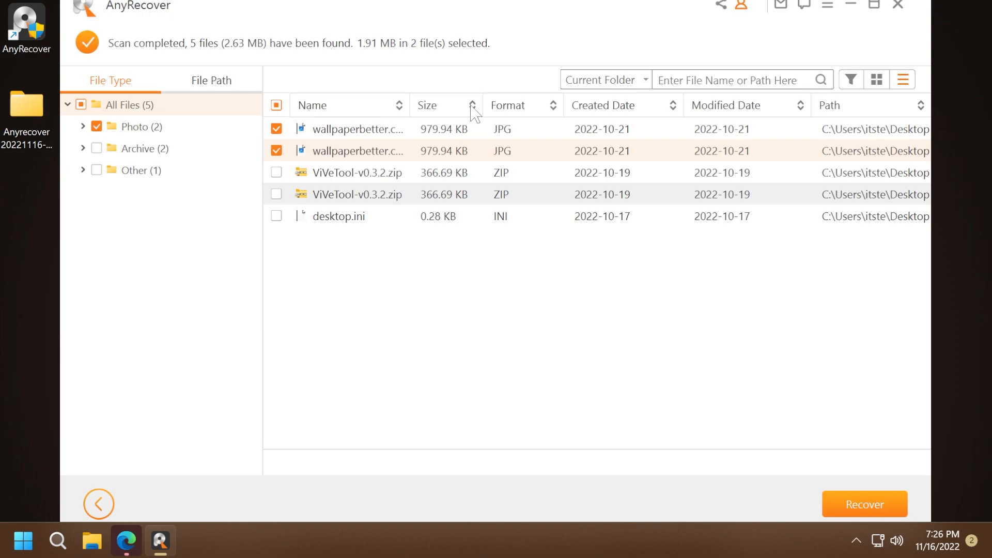
mouse_move(897, 113)
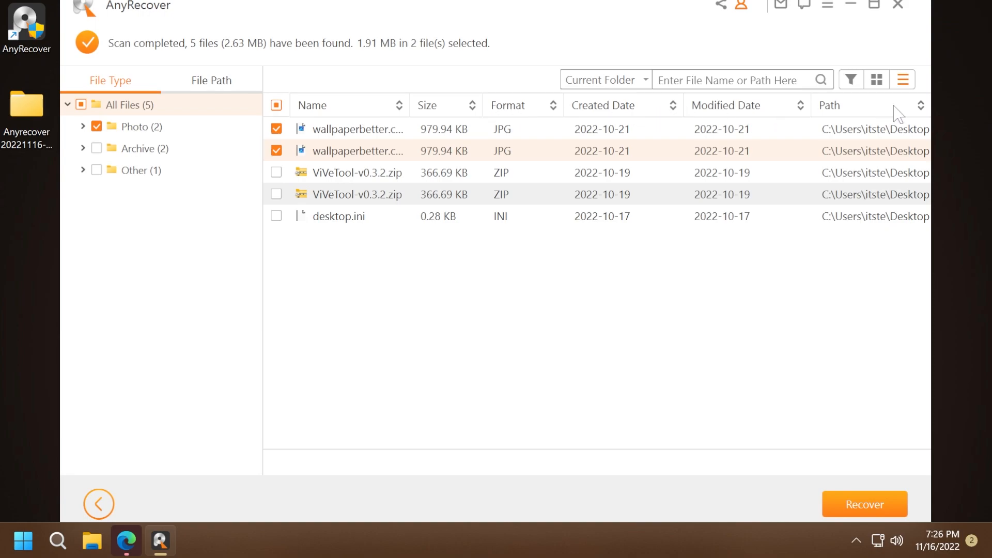
mouse_move(150, 158)
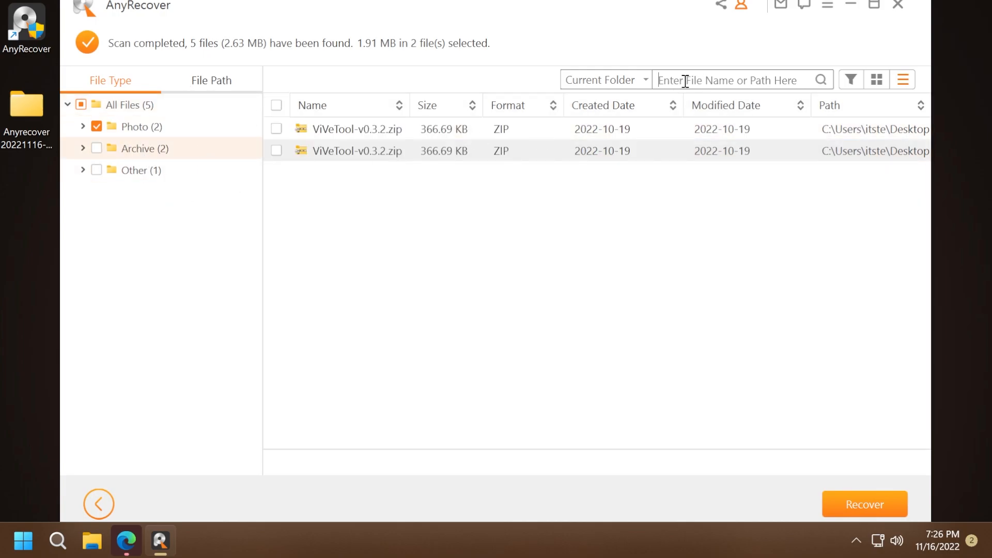
Display the Archive category's ViVeTool zips as thumbnails and reset the status/date filters to defaults.
left_click(878, 79)
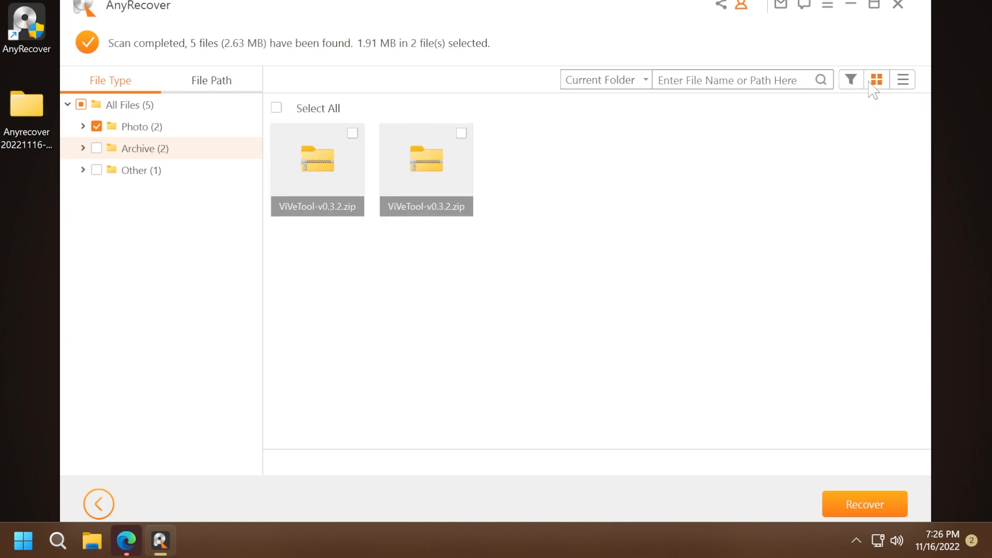
left_click(850, 80)
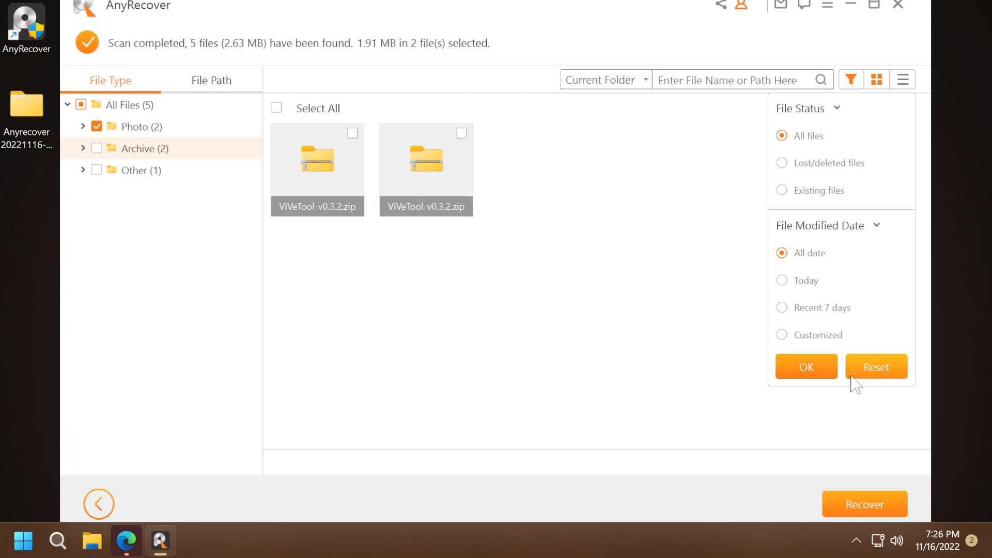
left_click(99, 504)
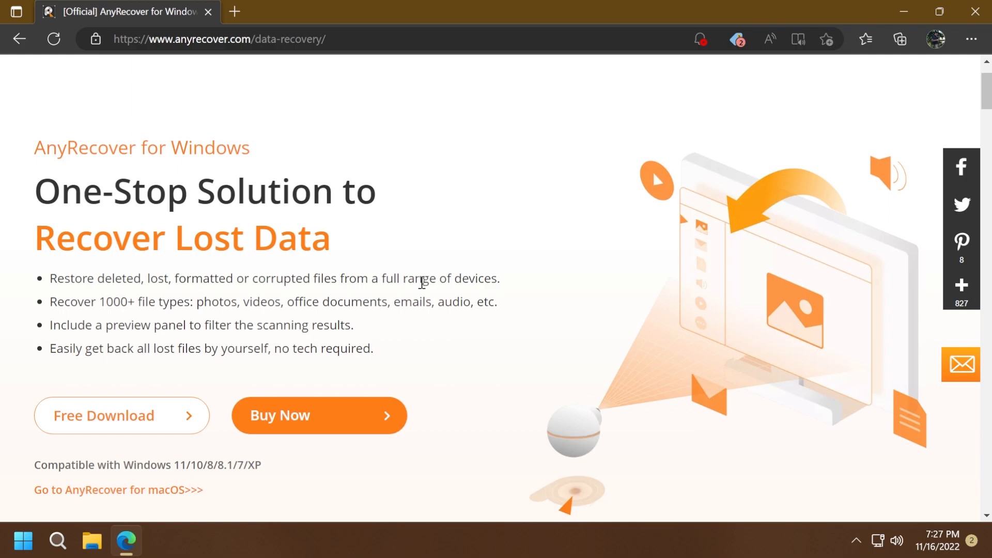
mouse_move(440, 272)
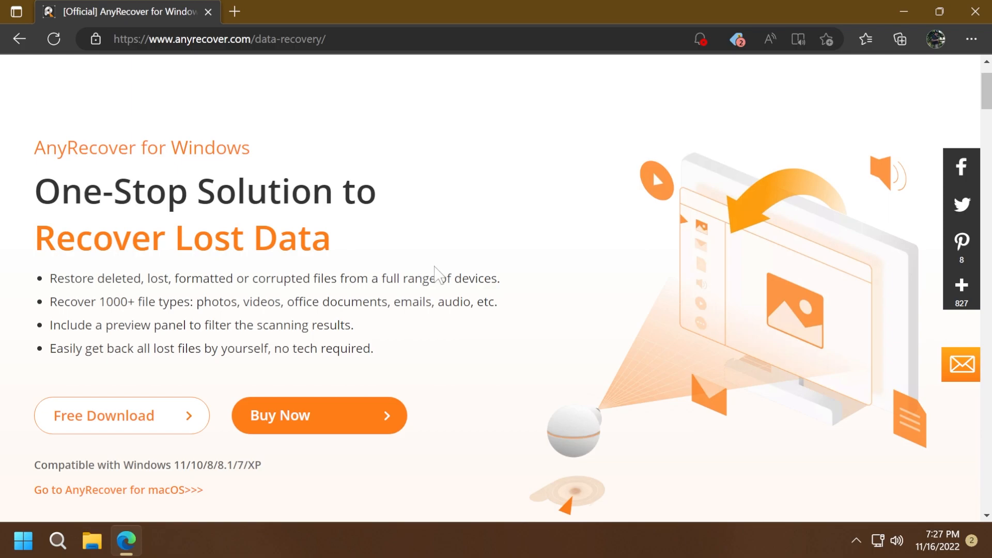
mouse_move(450, 268)
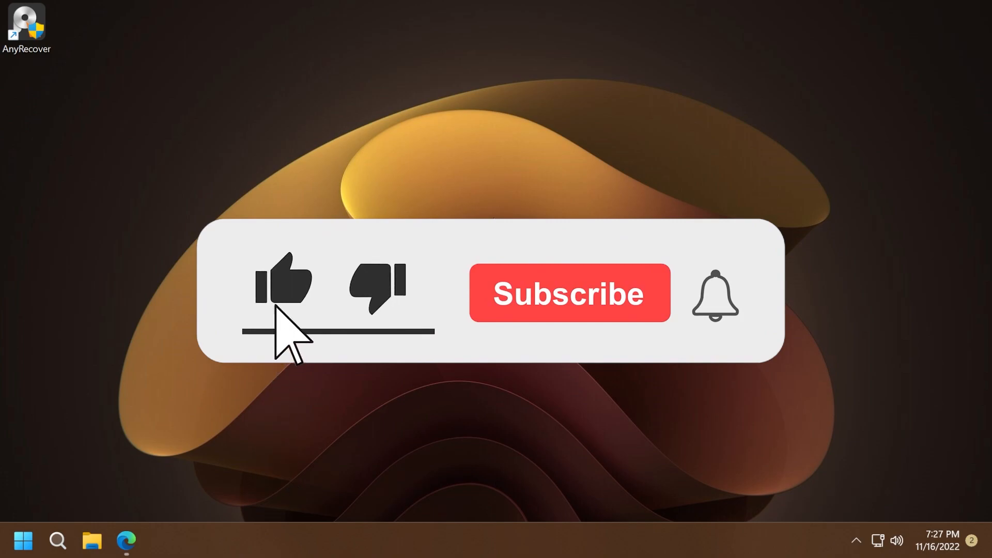
Close the browser window to leave the bare desktop with the AnyRecover shortcut.
left_click(569, 292)
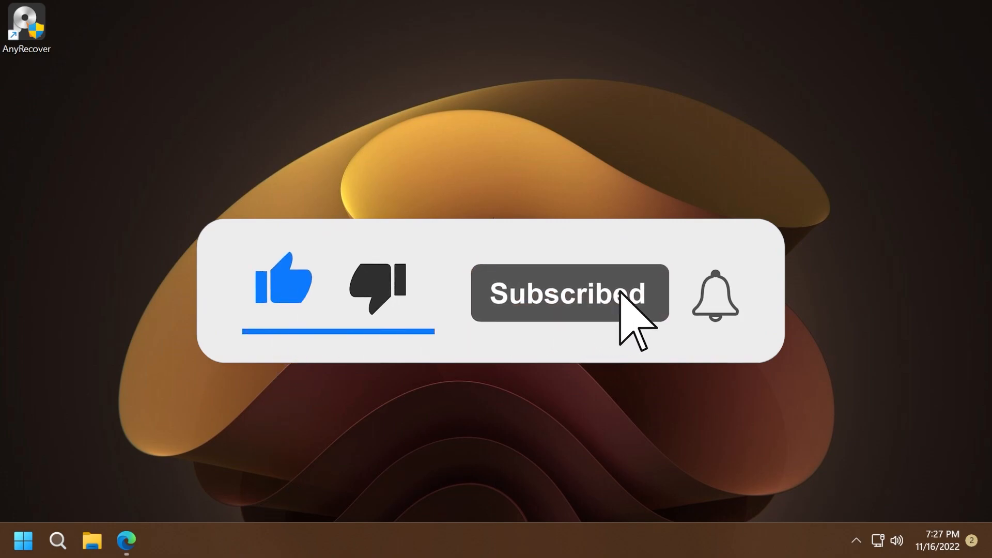